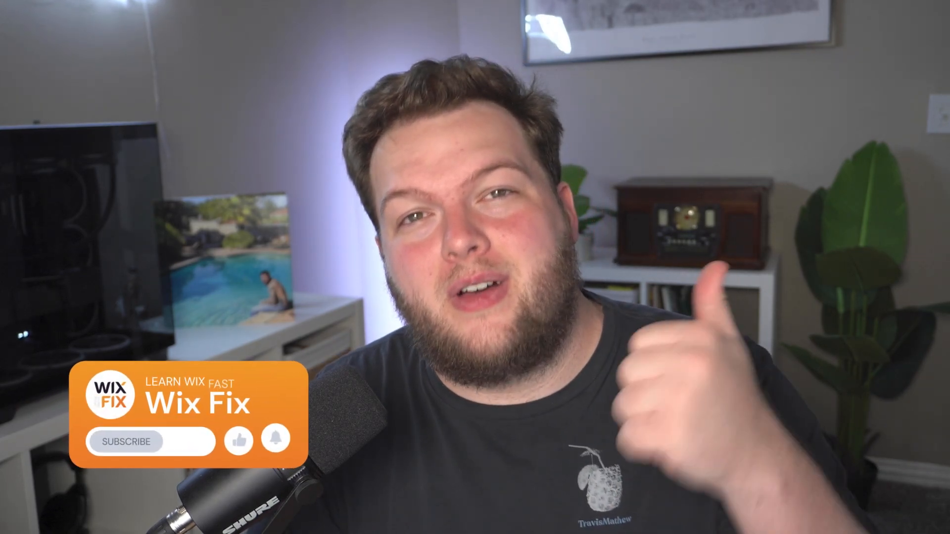
click(126, 442)
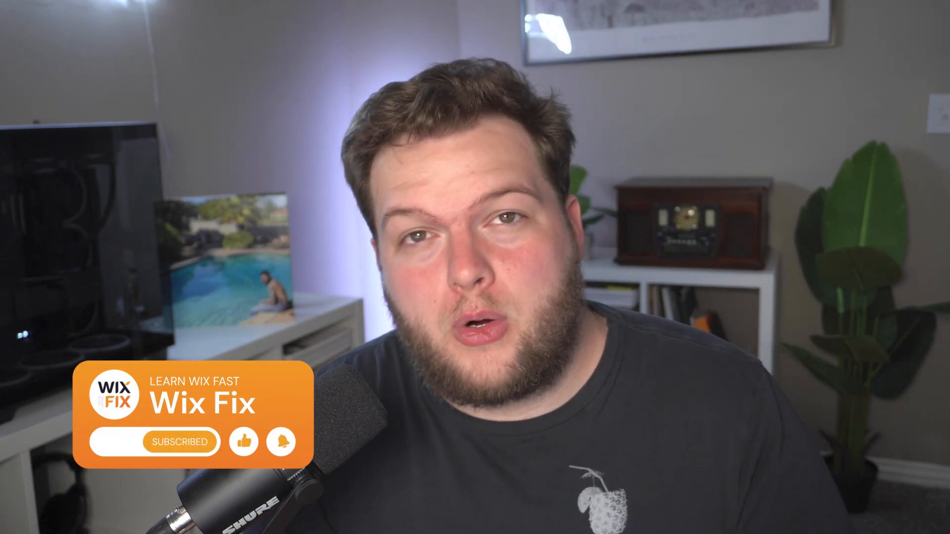